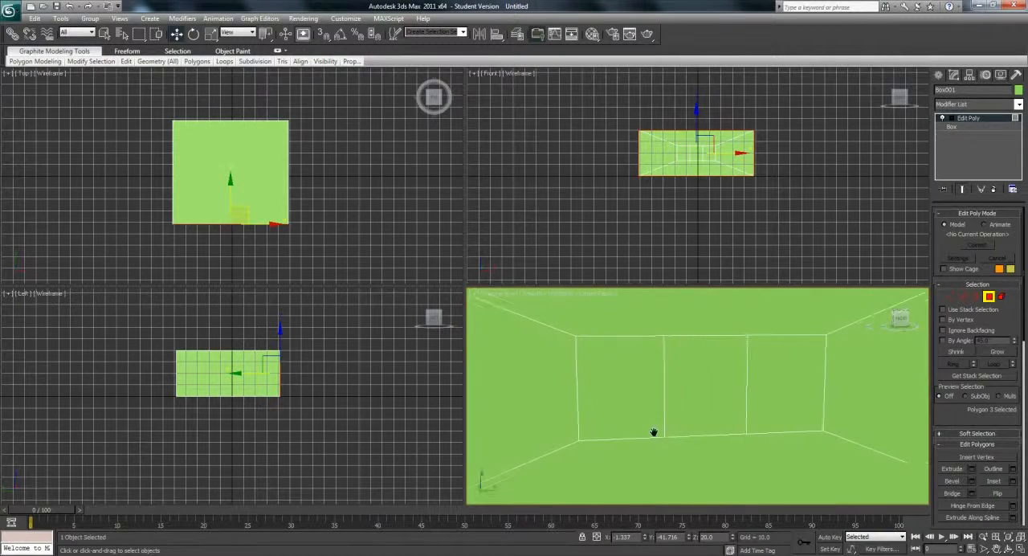
Step: Select the three back-wall polygons of the room in Polygon sub-object mode
left_click(652, 432)
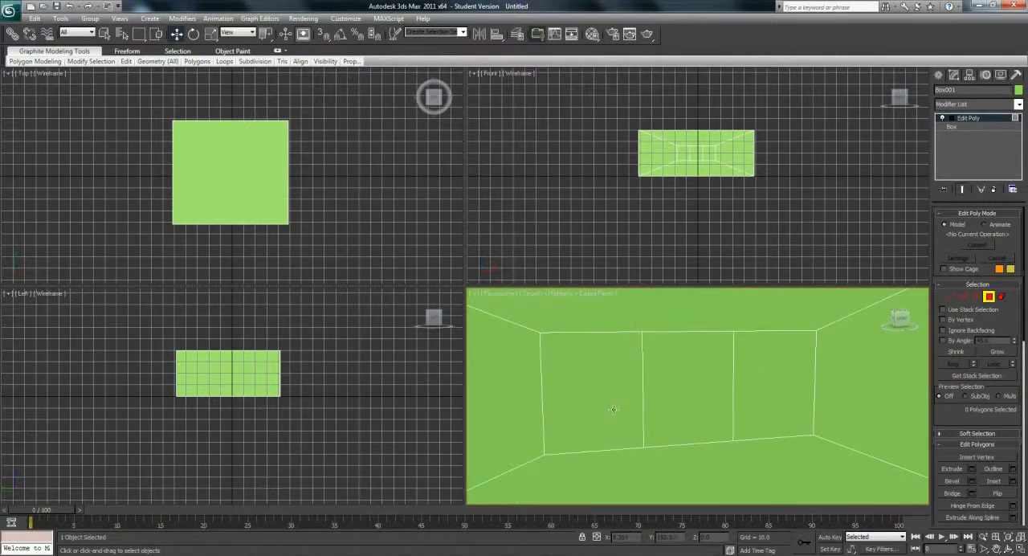
left_click(678, 385)
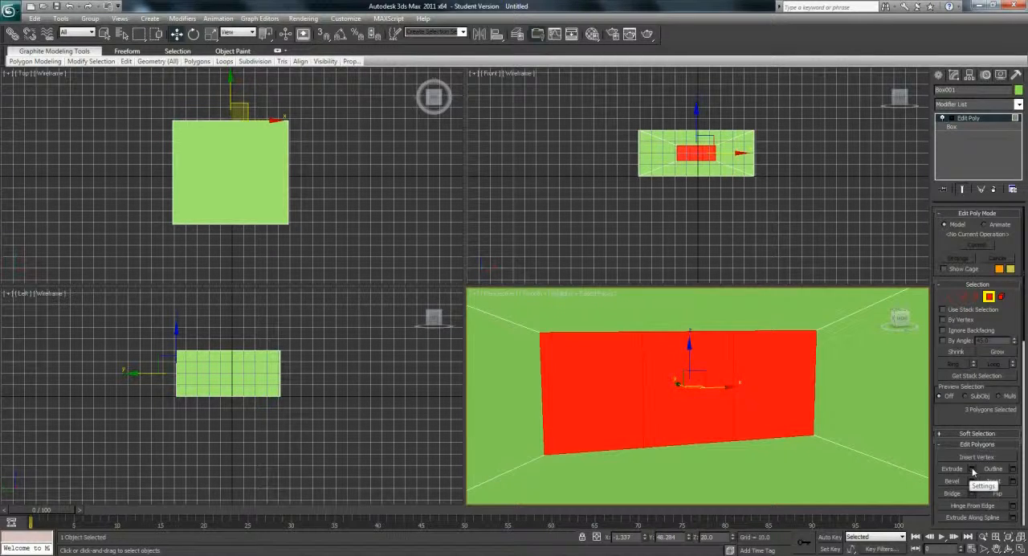
Step: Extrude the selected panels with a small negative height to recess them inward
left_click(1012, 469)
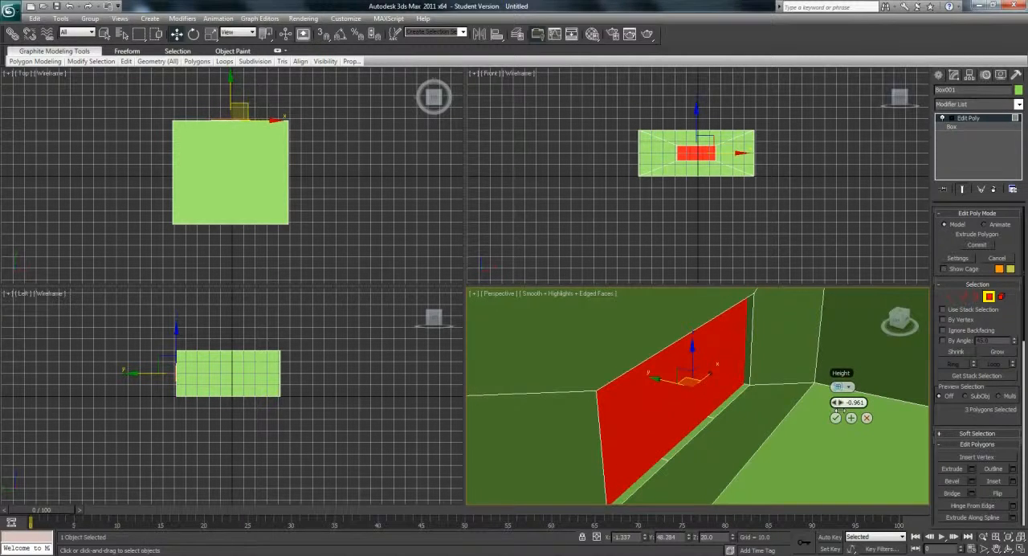
left_click_drag(848, 401, 848, 417)
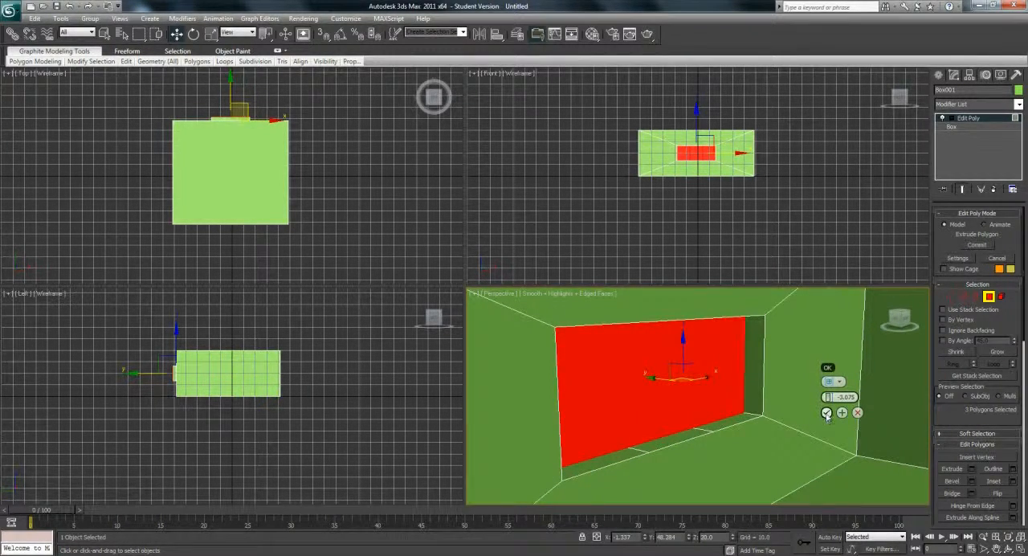
Step: Confirm the inward extrusion, then bevel the recessed panels with an outline inset forming a narrow border
left_click(827, 366)
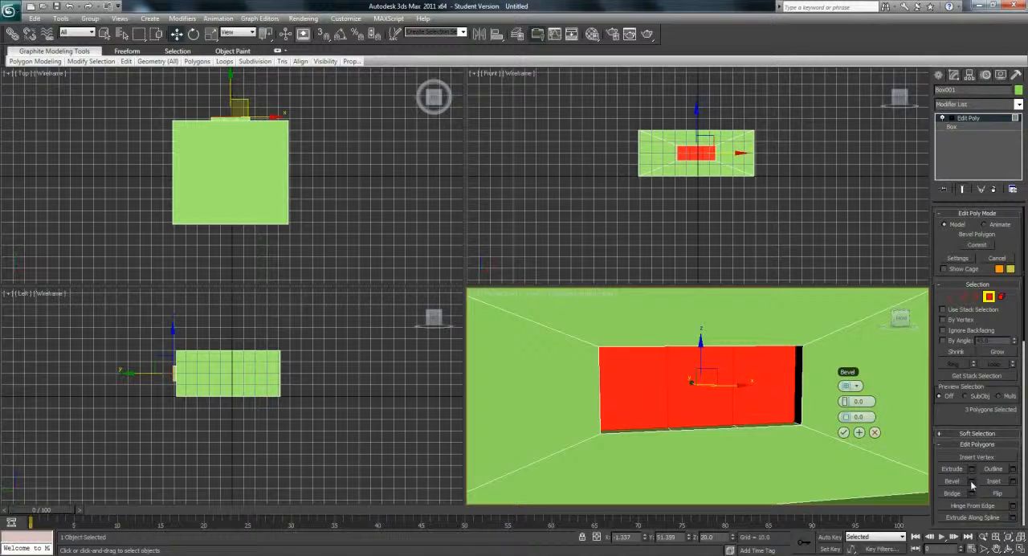
mouse_move(966, 485)
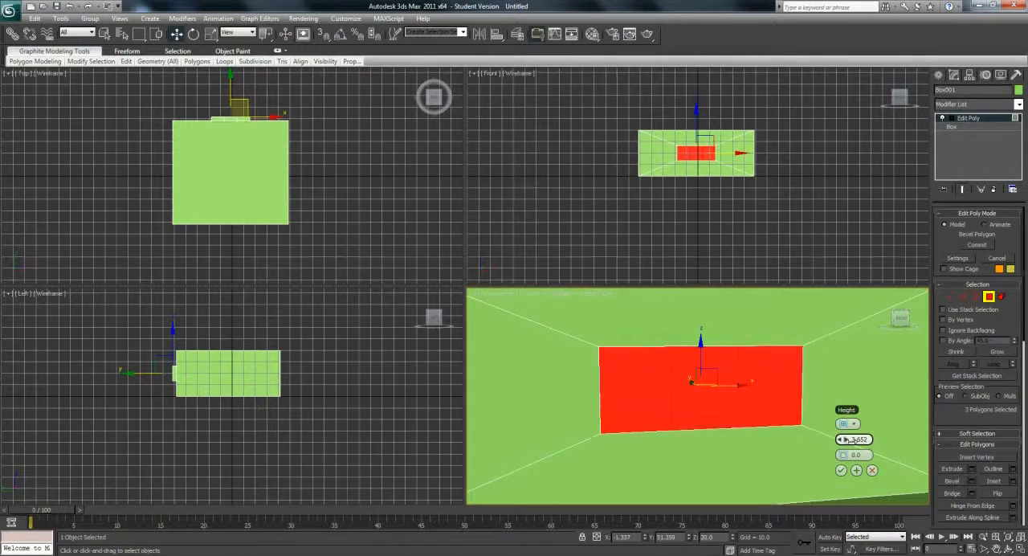
left_click_drag(855, 439, 803, 447)
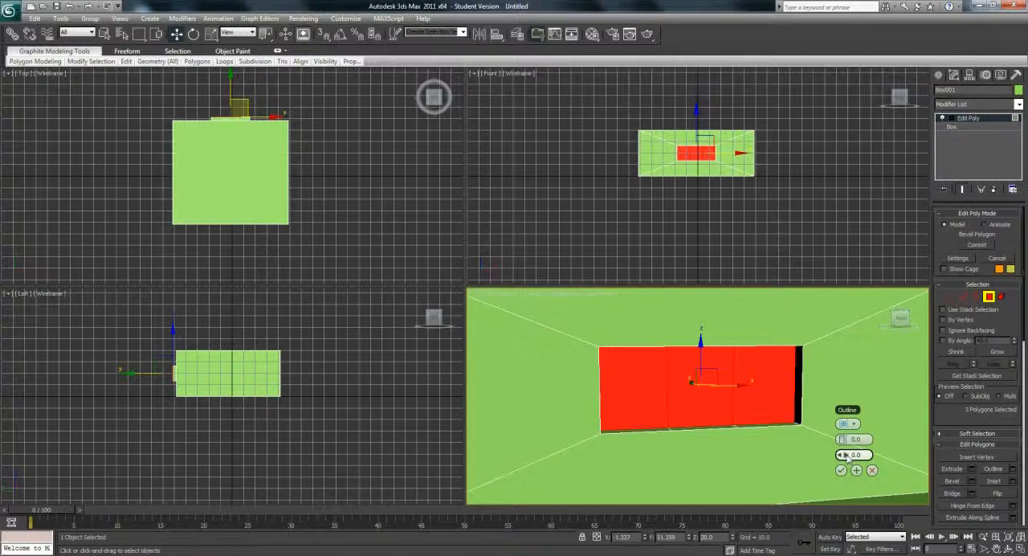
left_click_drag(854, 455, 854, 466)
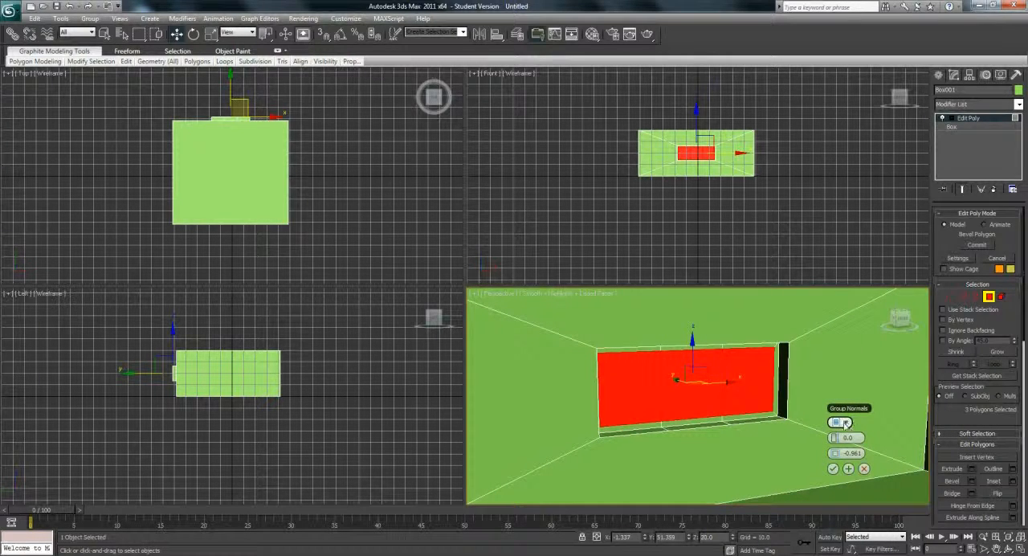
Step: Switch the bevel type from Group Normals to By Polygon so each panel gets its own frame
left_click(842, 421)
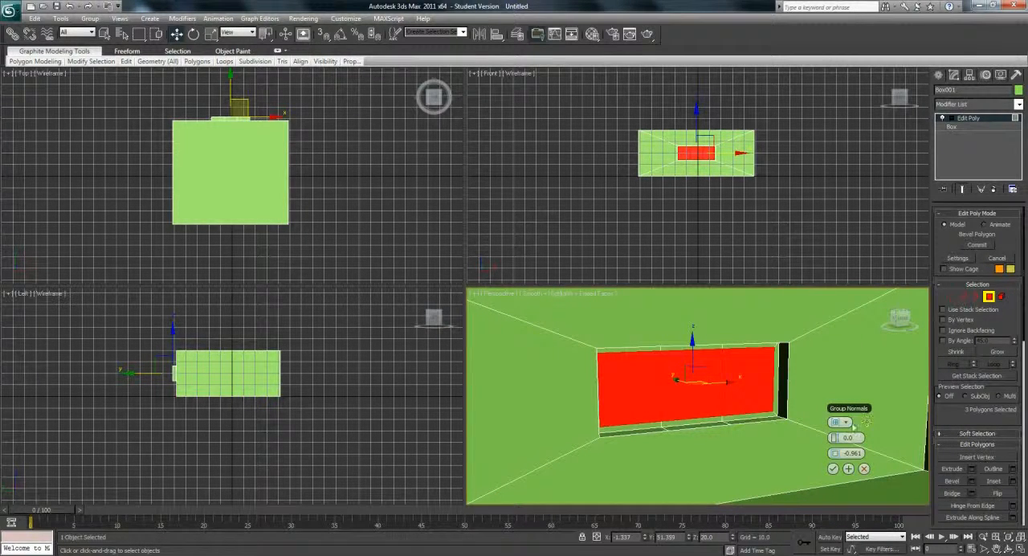
left_click(842, 421)
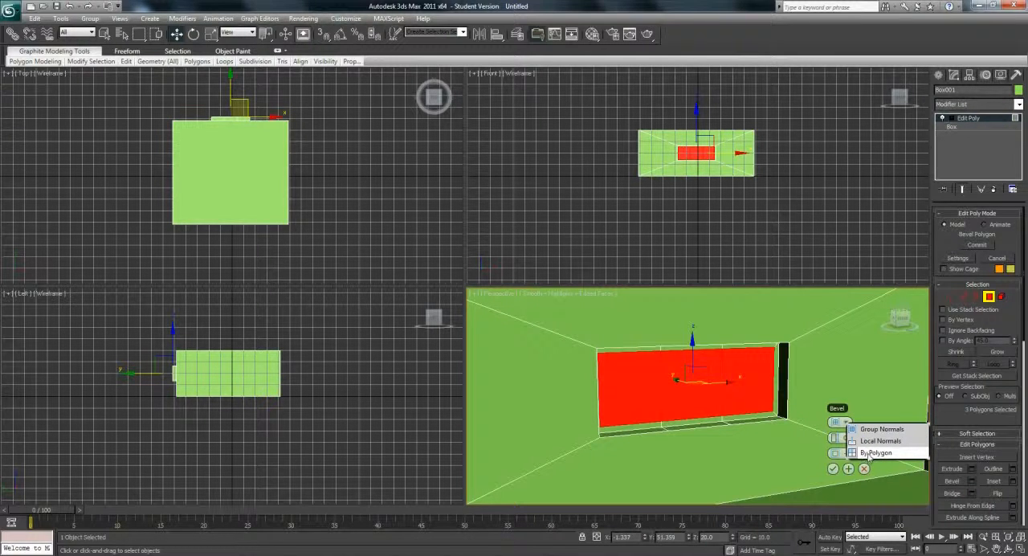
left_click(874, 453)
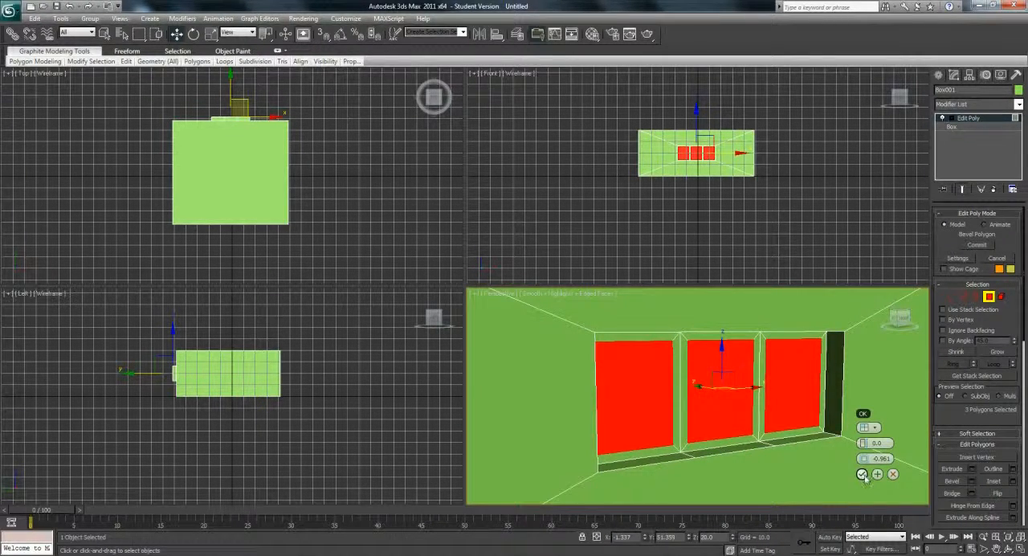
left_click(862, 413)
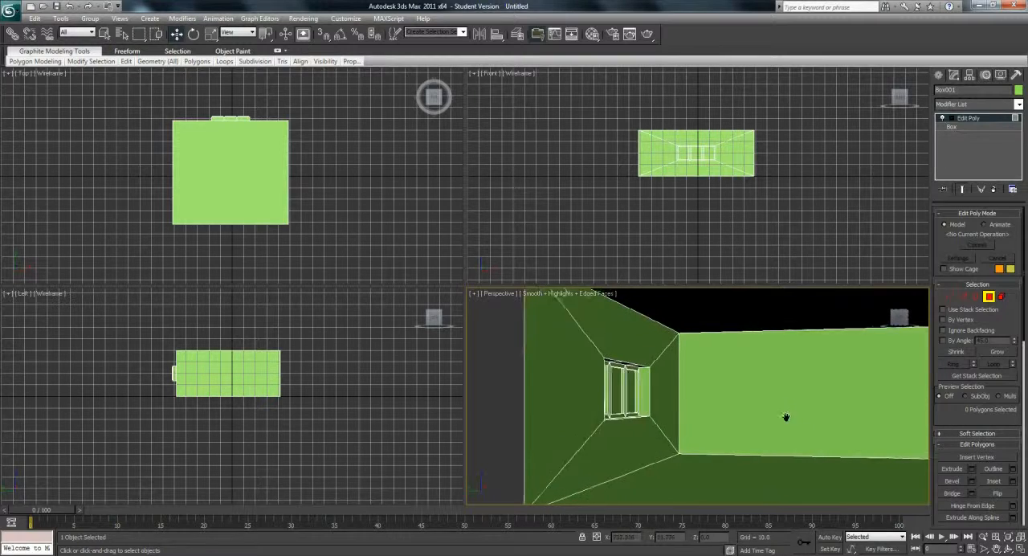
left_click_drag(785, 416, 711, 427)
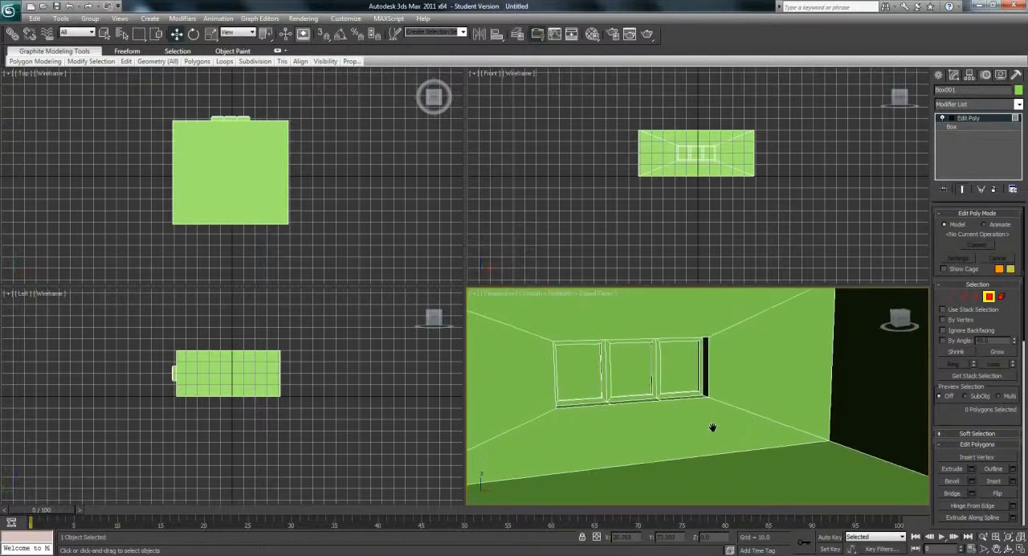
left_click_drag(713, 427, 665, 415)
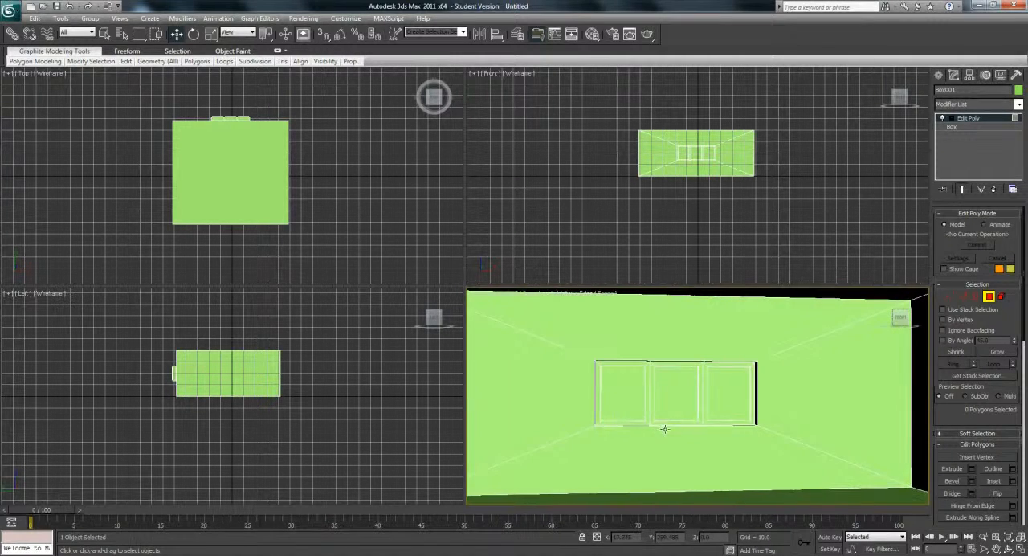
left_click_drag(665, 427, 694, 453)
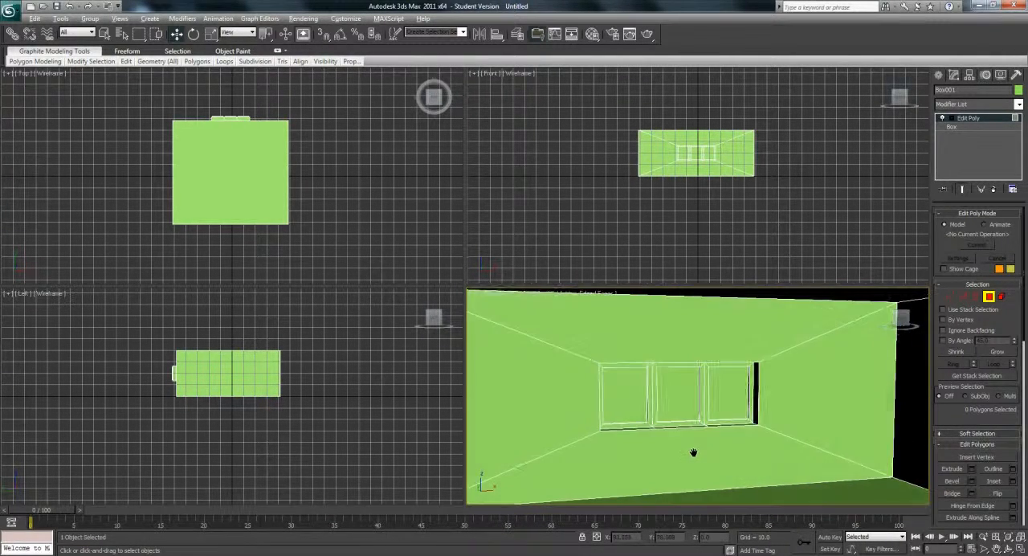
left_click_drag(694, 453, 699, 464)
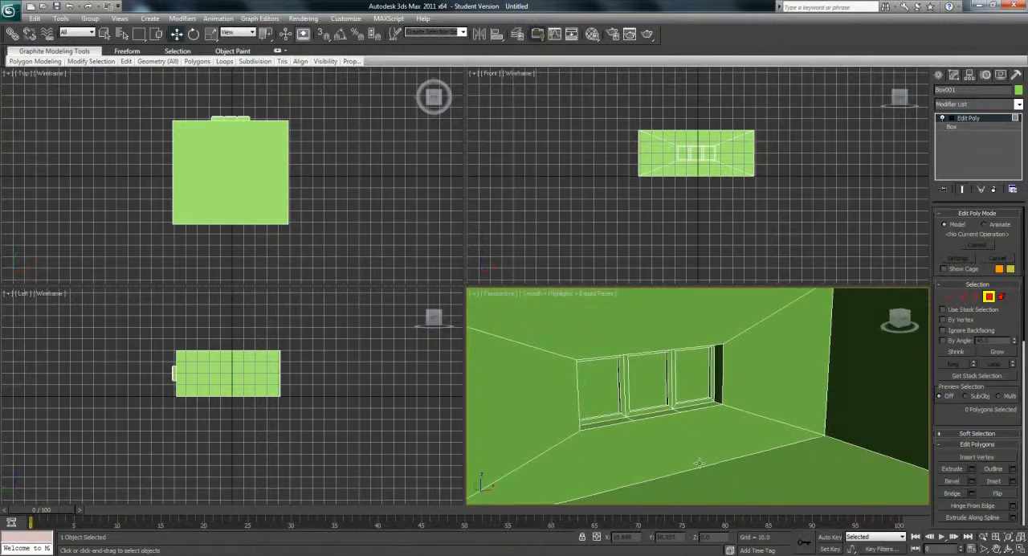